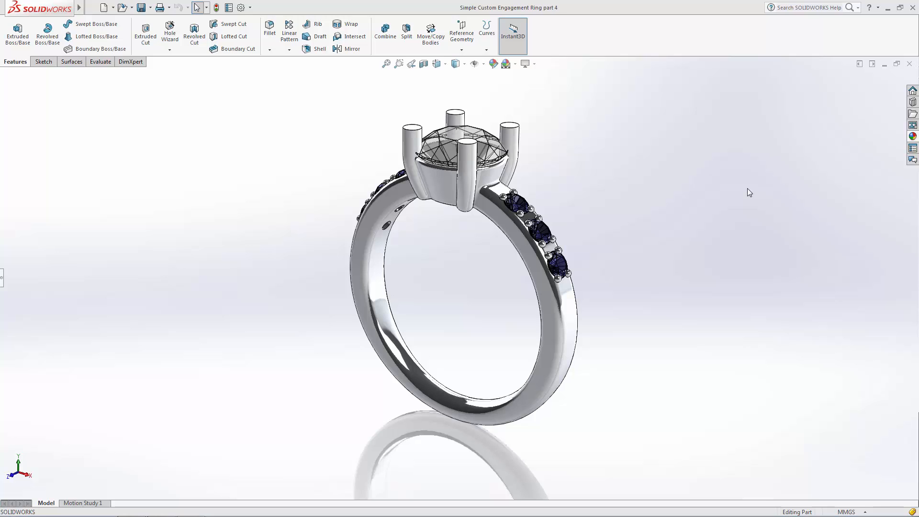
pyautogui.moveTo(730, 191)
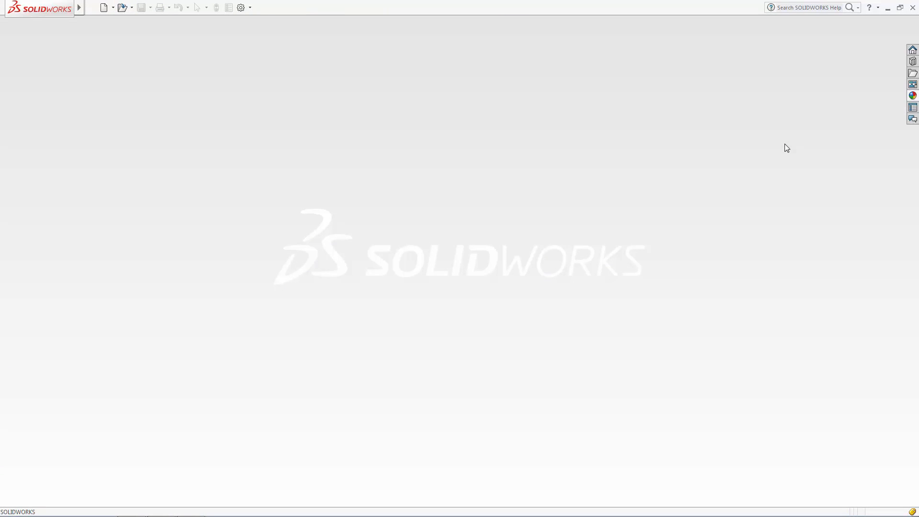
# Start a new blank part document.
pyautogui.click(103, 6)
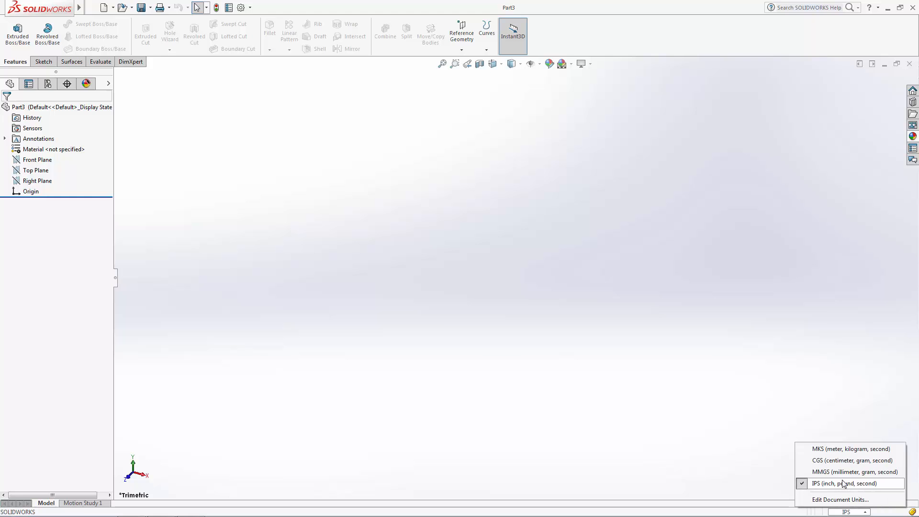
# Switch units to millimetres and sketch a 15.3 mm circle at the origin on the Front Plane.
pyautogui.click(855, 472)
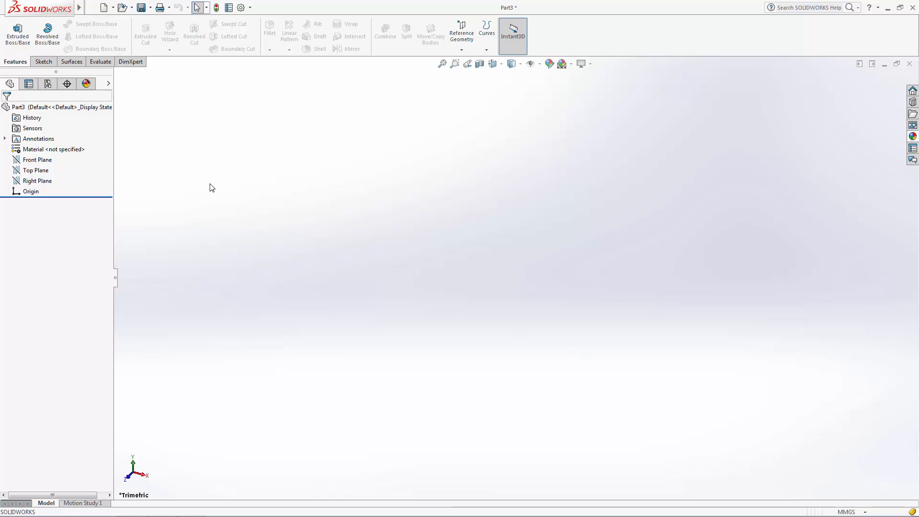
pyautogui.click(38, 159)
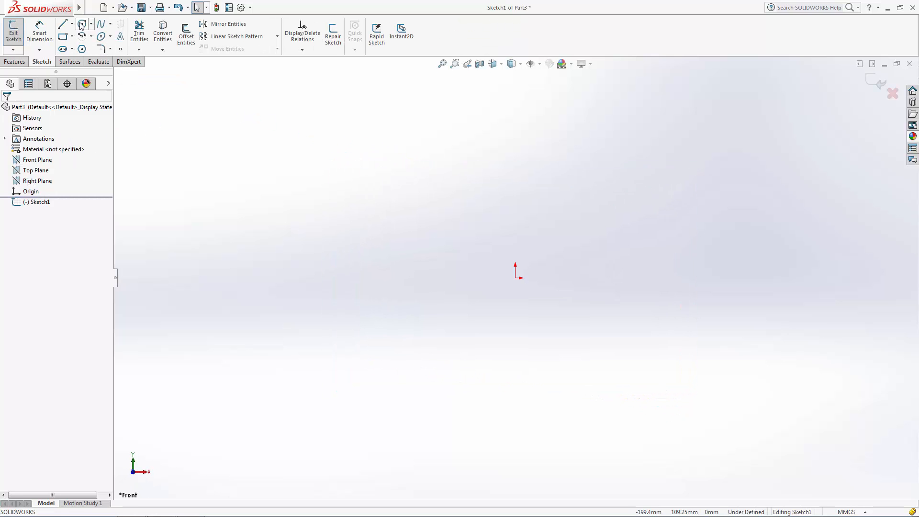
pyautogui.click(82, 23)
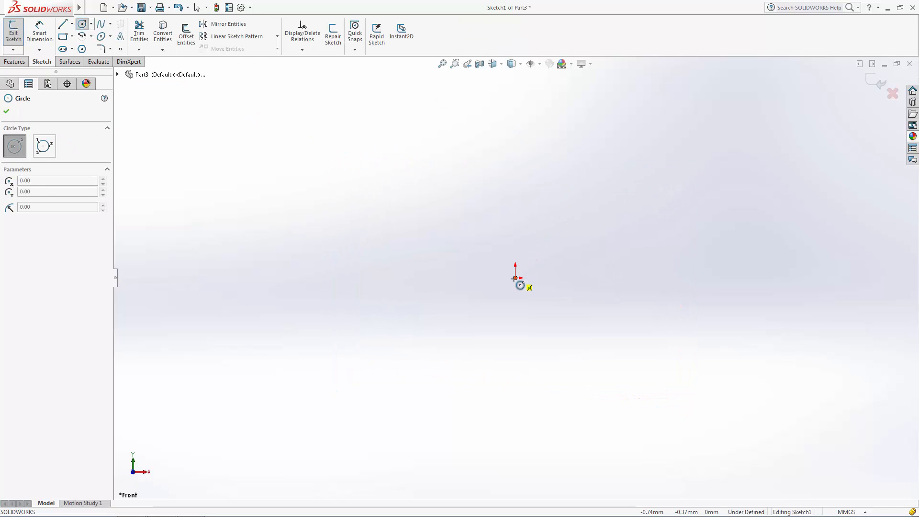
pyautogui.moveTo(515, 274); pyautogui.dragTo(622, 221)
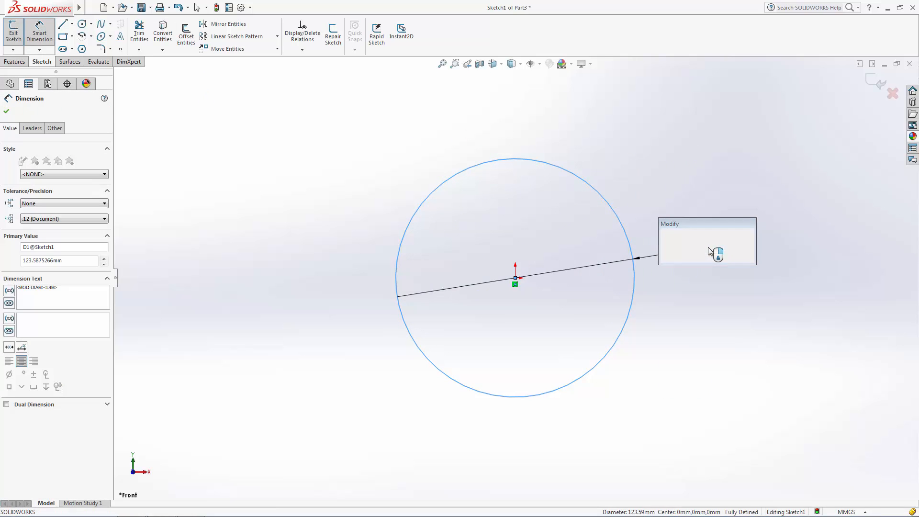
pyautogui.write('15.3')
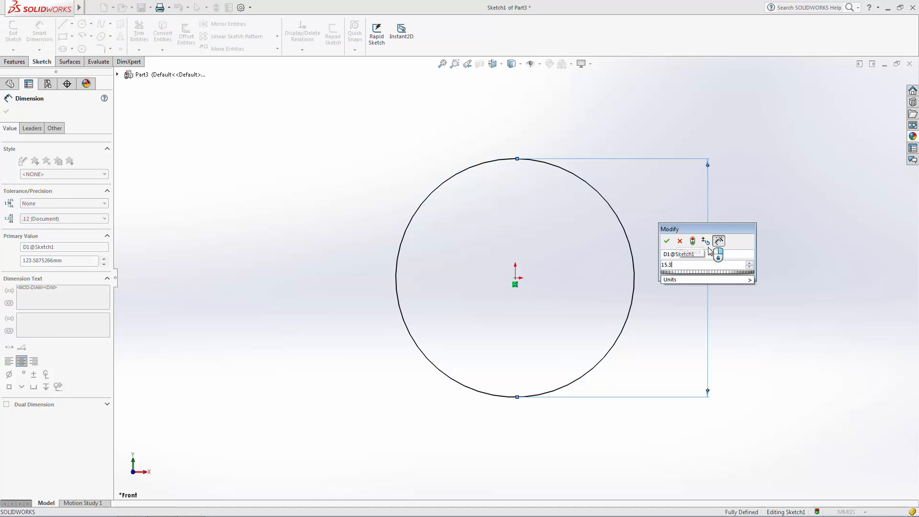
pyautogui.click(666, 241)
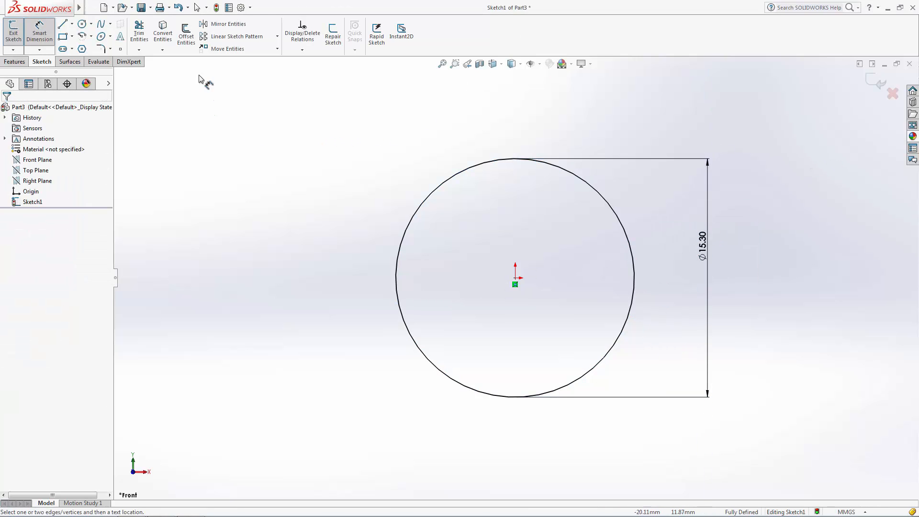
# Offset the circle 1.80 mm outward to form the band's outer edge.
pyautogui.click(185, 34)
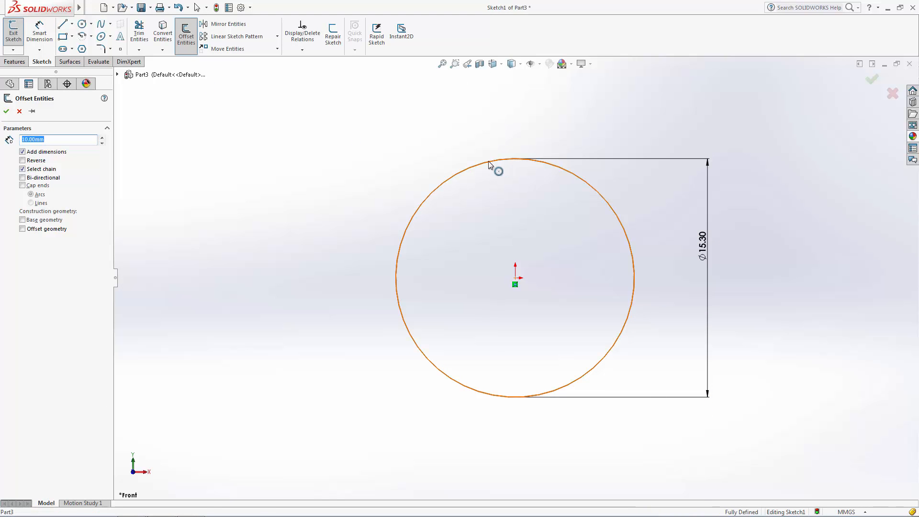
pyautogui.click(492, 162)
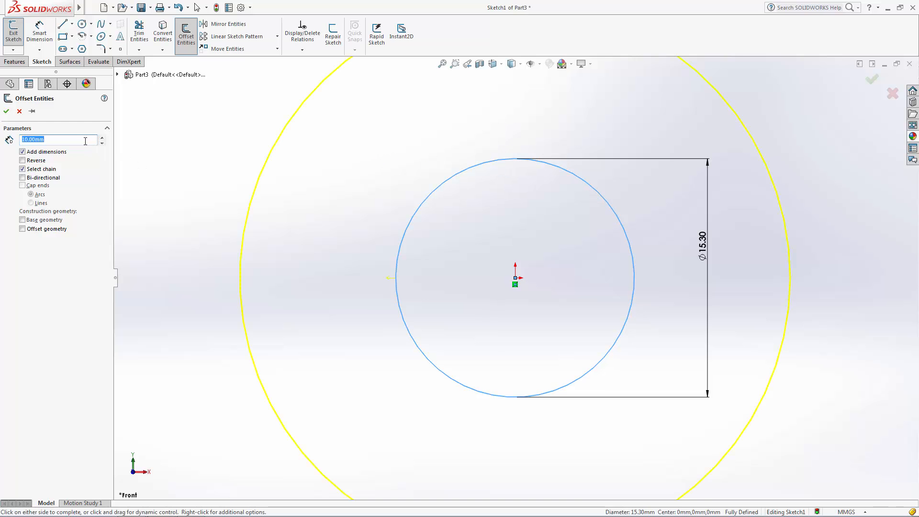
pyautogui.write('1.80mm')
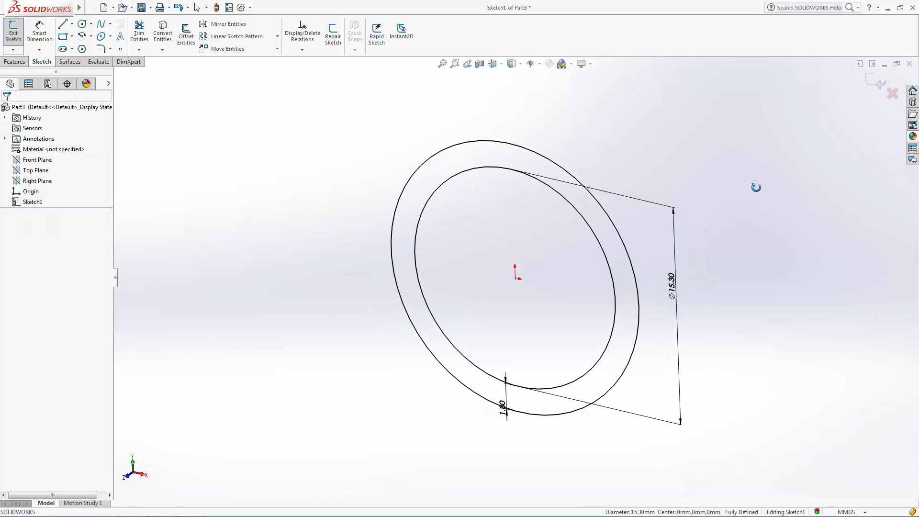
# Extrude the ring sketch with a Mid Plane end condition into a solid flat band.
pyautogui.click(12, 33)
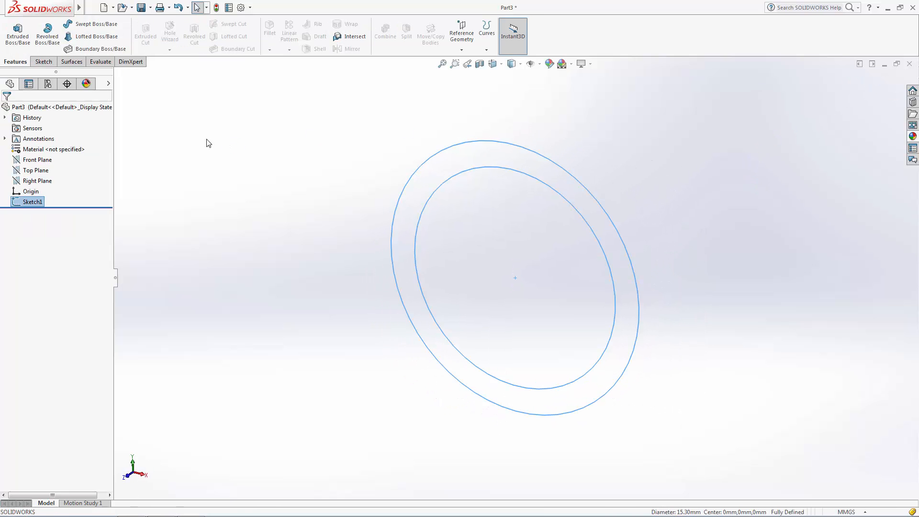
pyautogui.click(17, 35)
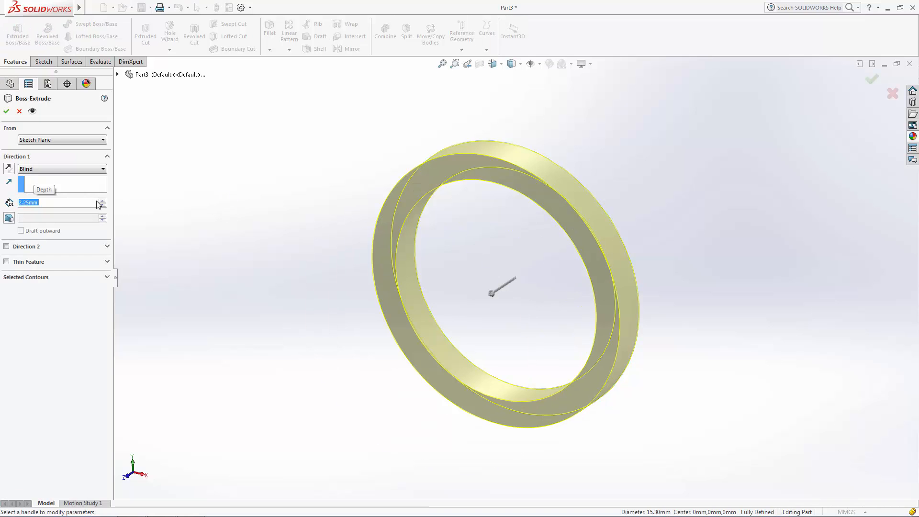
pyautogui.click(62, 168)
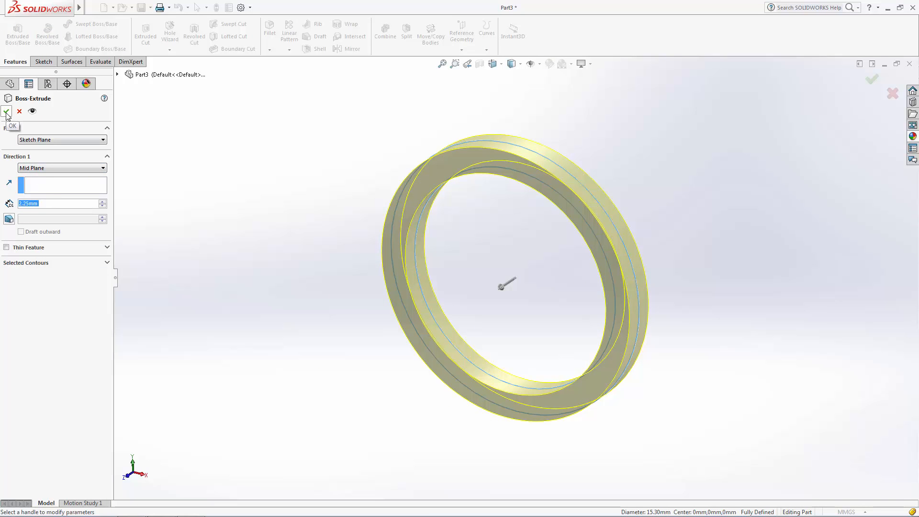
pyautogui.click(6, 112)
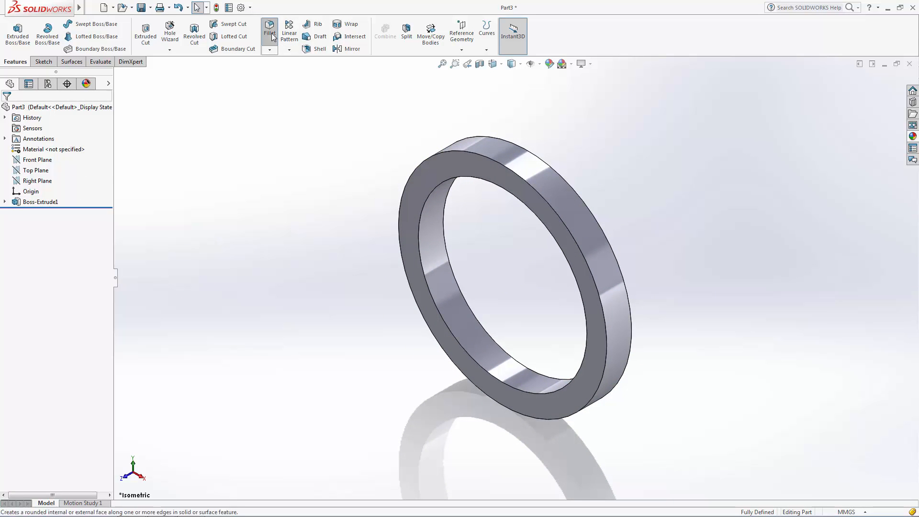
# Round the band's outer edges with 0.5 mm fillets.
pyautogui.click(269, 32)
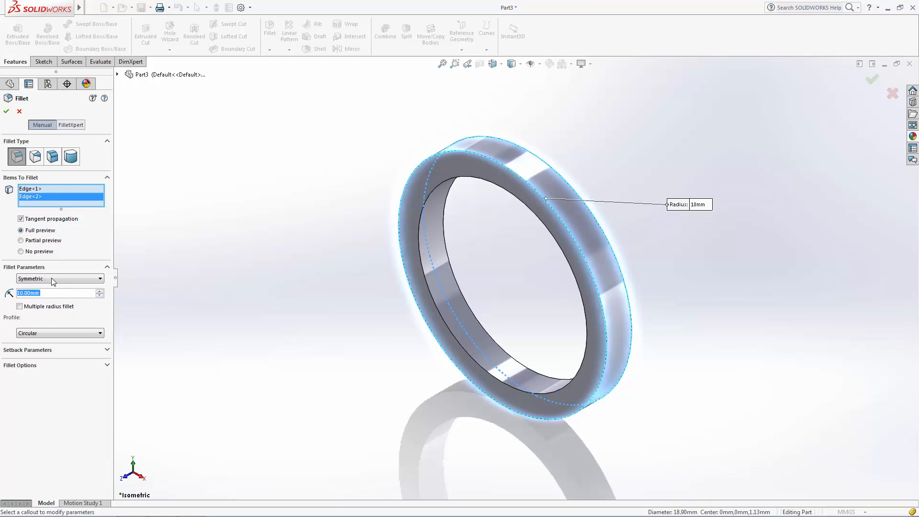
pyautogui.write('0.5mm')
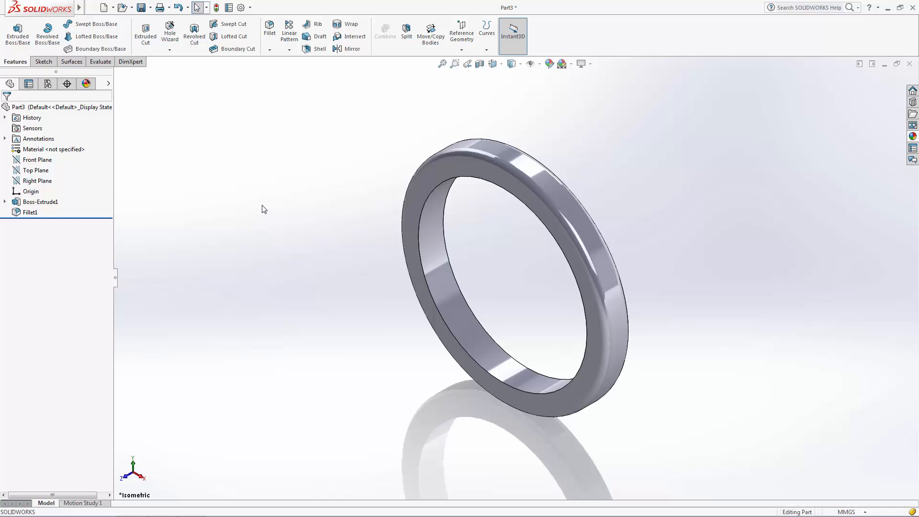
pyautogui.moveTo(79, 7)
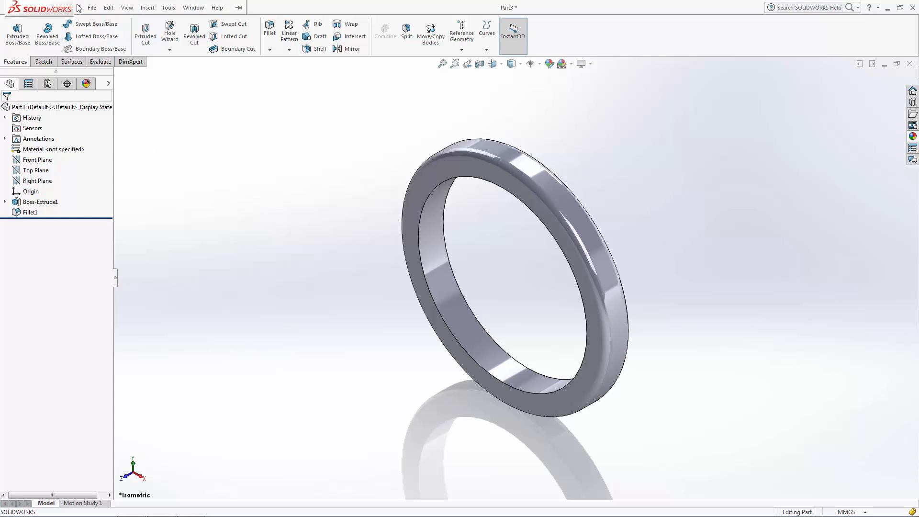
# Insert the 1kt Round Gemstone part from the Gemstones folder at the origin.
pyautogui.click(148, 7)
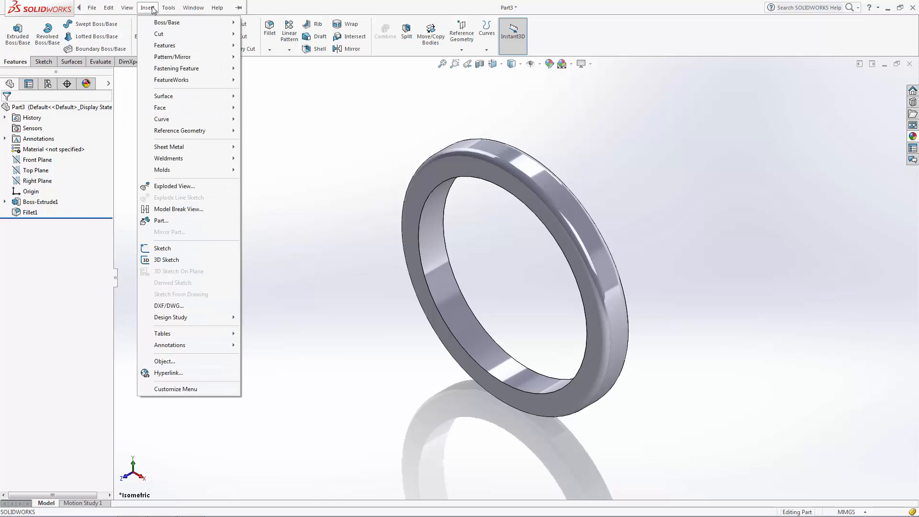
pyautogui.moveTo(174, 186)
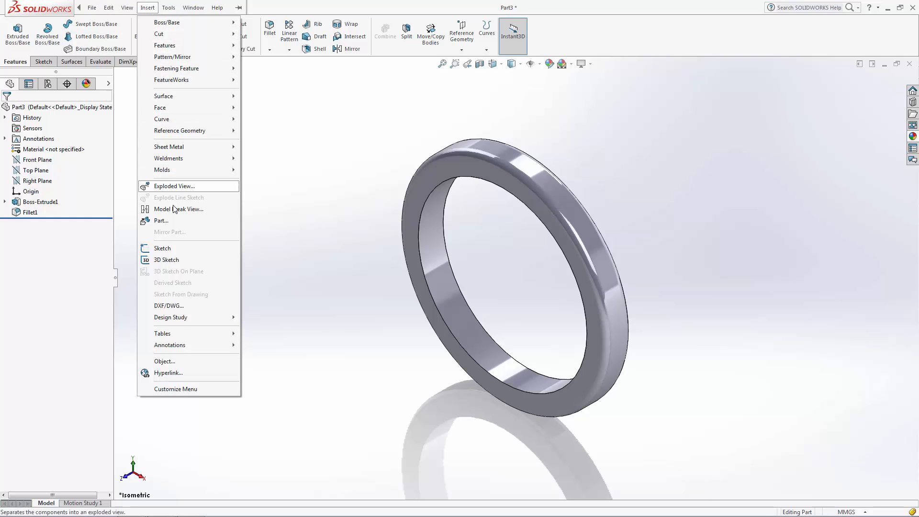
pyautogui.click(161, 221)
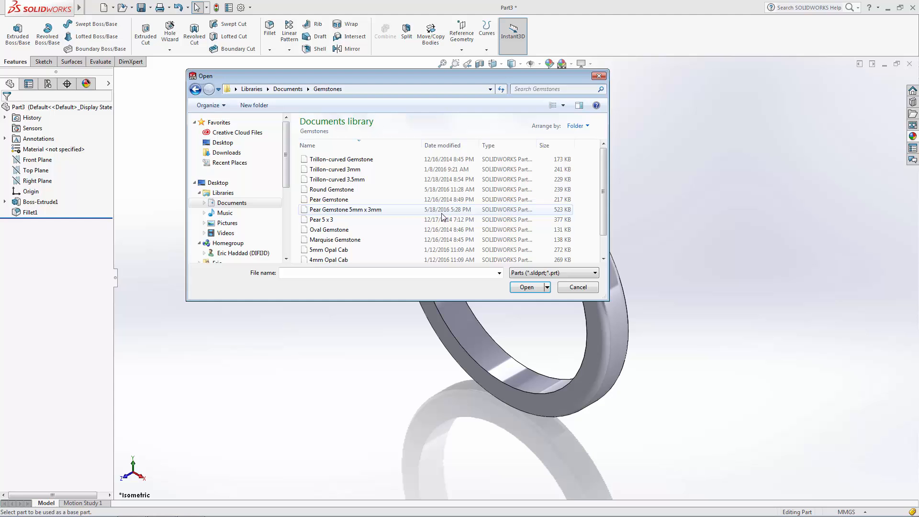
pyautogui.click(336, 257)
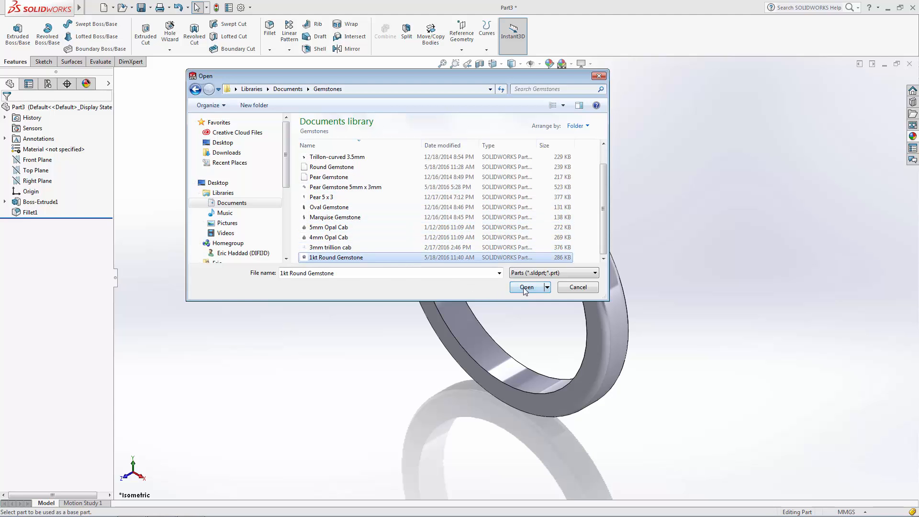
pyautogui.click(525, 287)
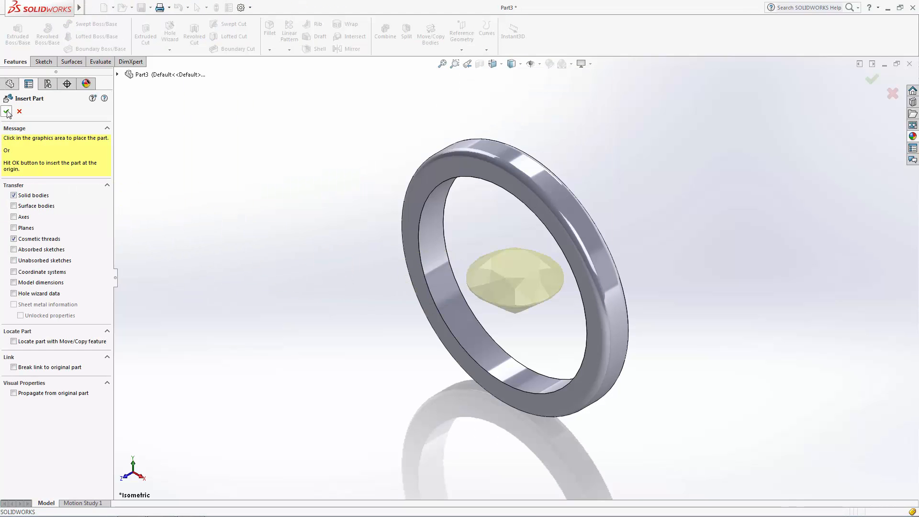
pyautogui.click(6, 112)
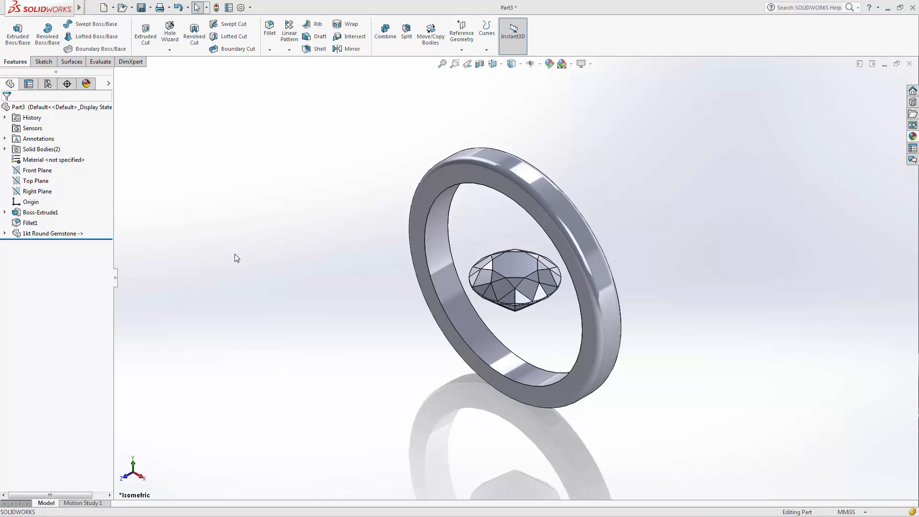
# Sketch a dimensioned vertical centerline on the Front Plane from the gemstone up to the band.
pyautogui.click(37, 170)
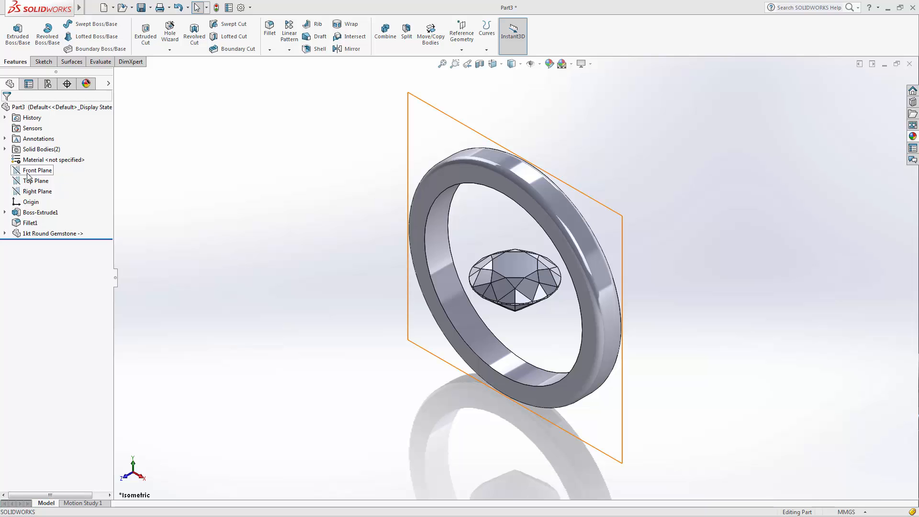
pyautogui.click(37, 171)
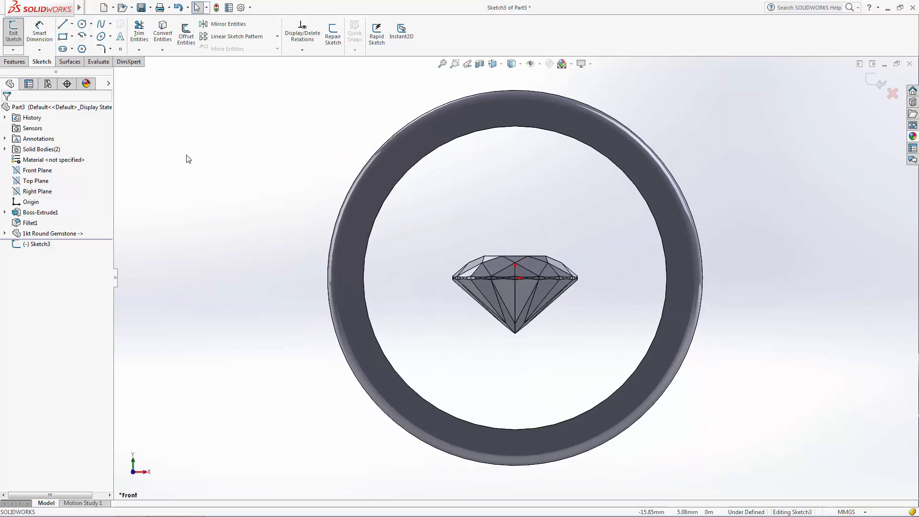
pyautogui.click(74, 36)
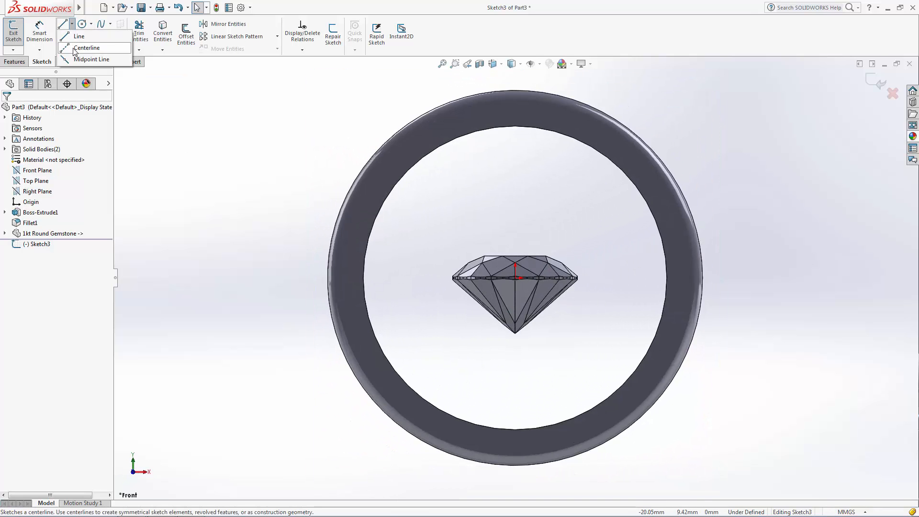
pyautogui.click(87, 48)
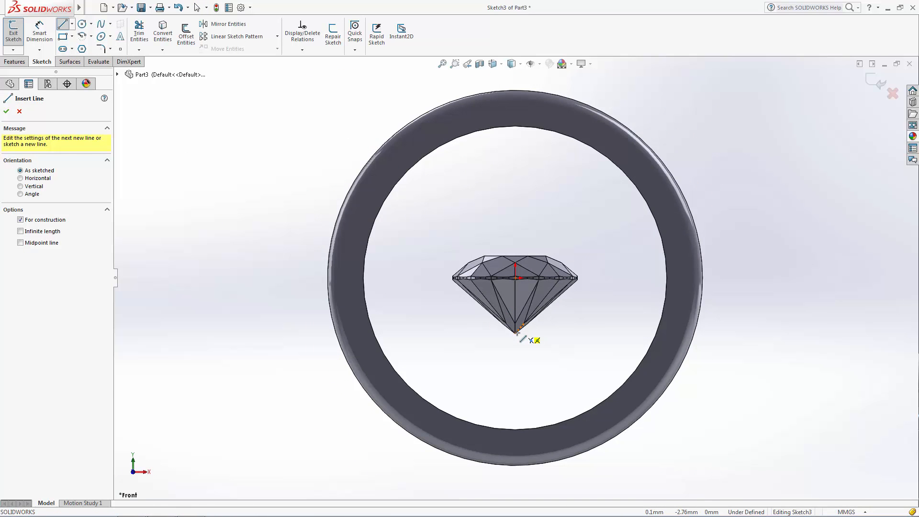
pyautogui.moveTo(515, 337); pyautogui.dragTo(512, 177)
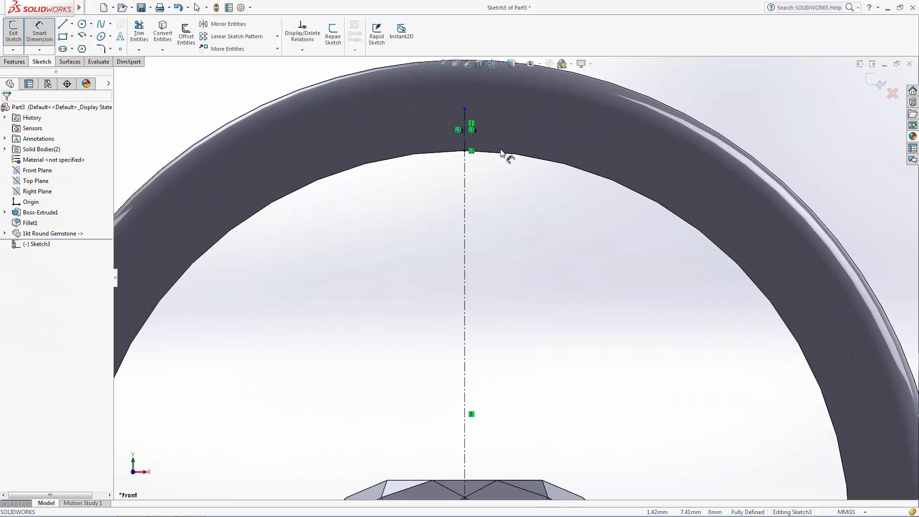
pyautogui.click(465, 151)
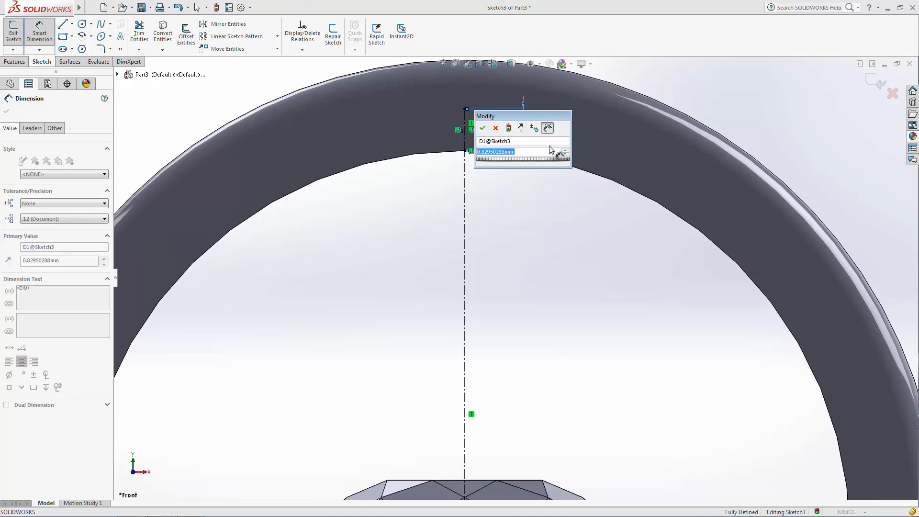
pyautogui.click(482, 128)
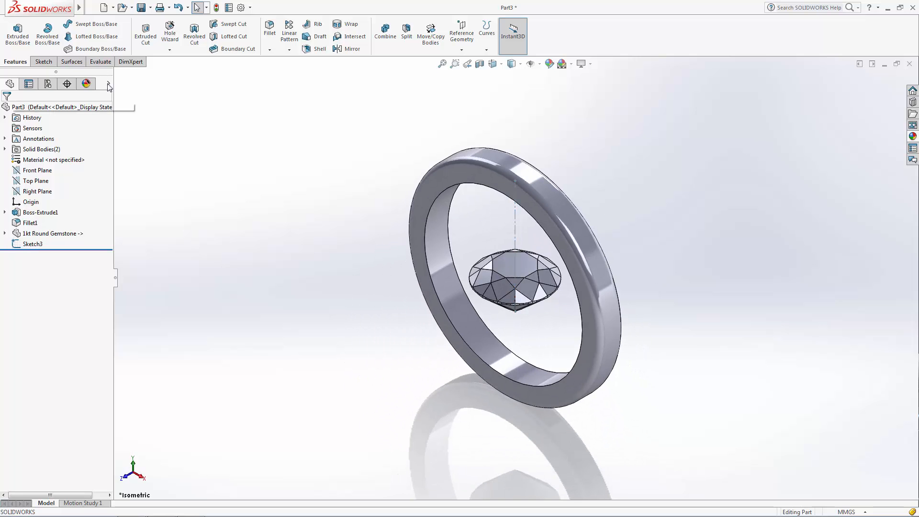
# Move the gemstone body from its vertex to Point7@Sketch3 so it sits on top of the shank.
pyautogui.click(147, 7)
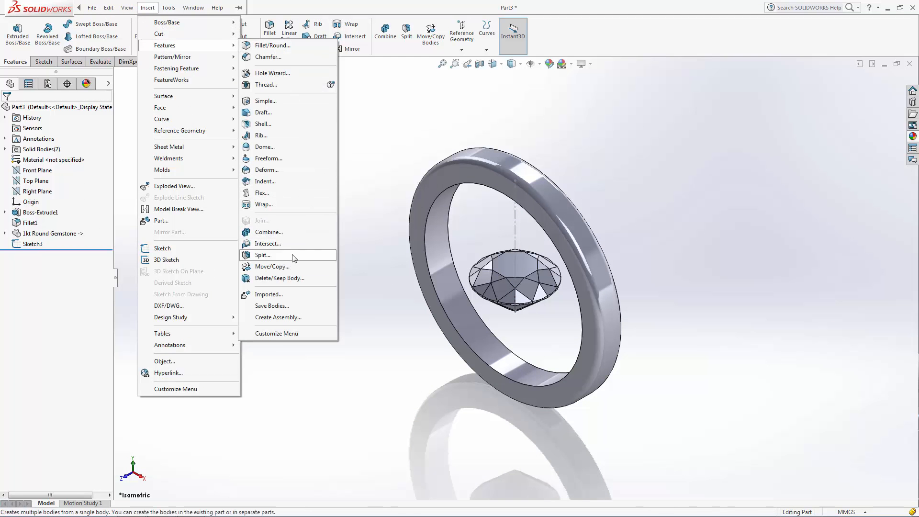
pyautogui.click(271, 267)
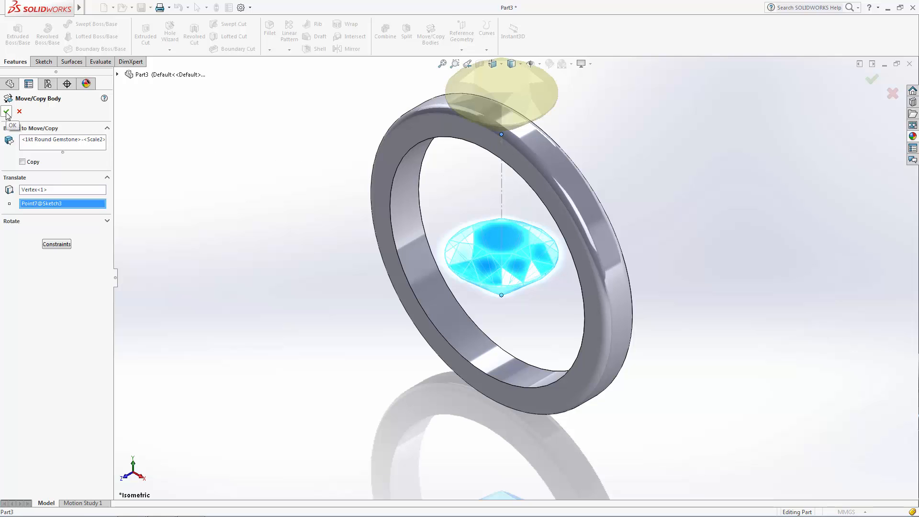
pyautogui.click(7, 113)
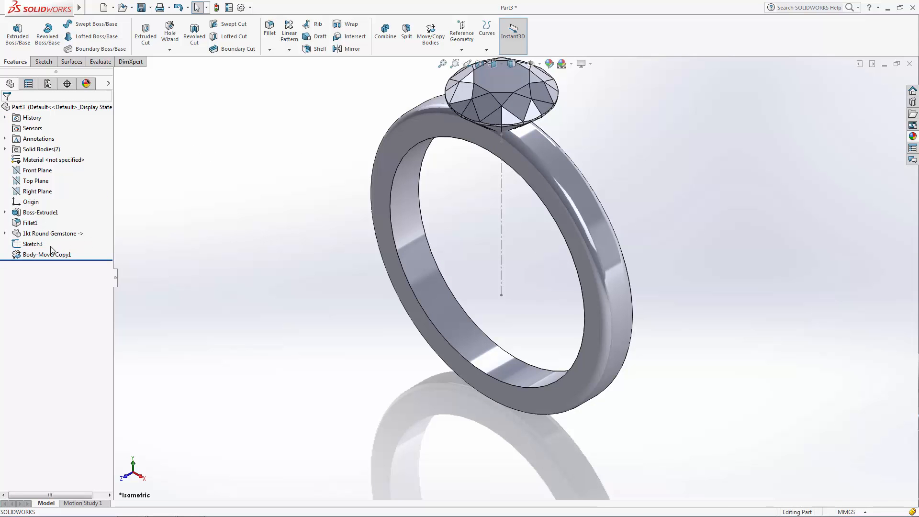
# Hide the ring shank body and start a new sketch on the Front Plane.
pyautogui.click(47, 255)
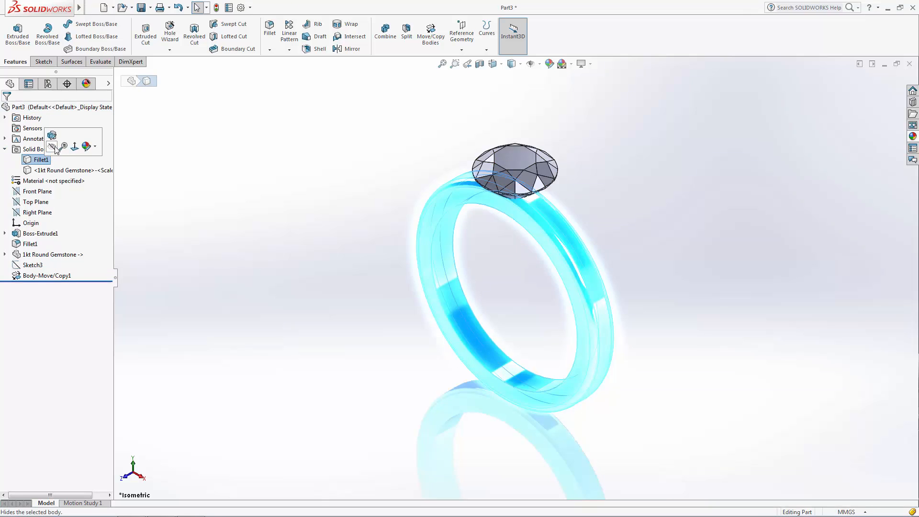
pyautogui.click(51, 135)
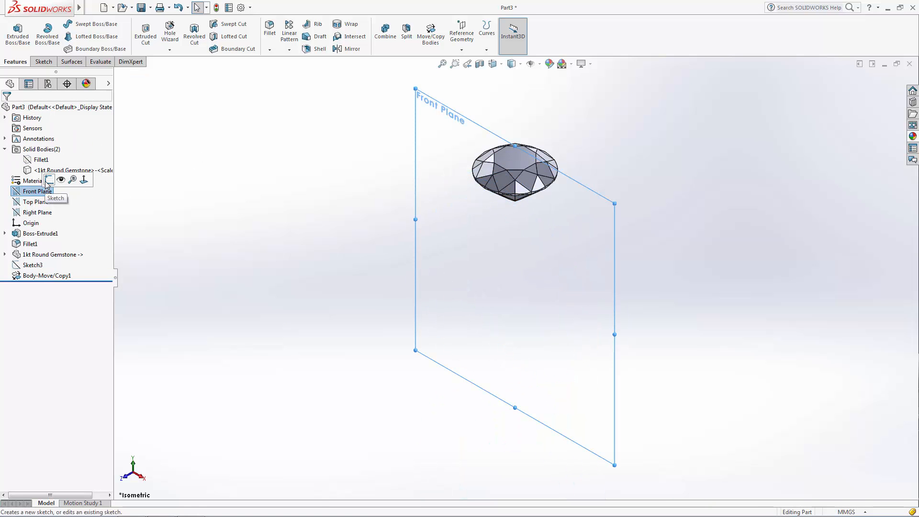
pyautogui.click(49, 180)
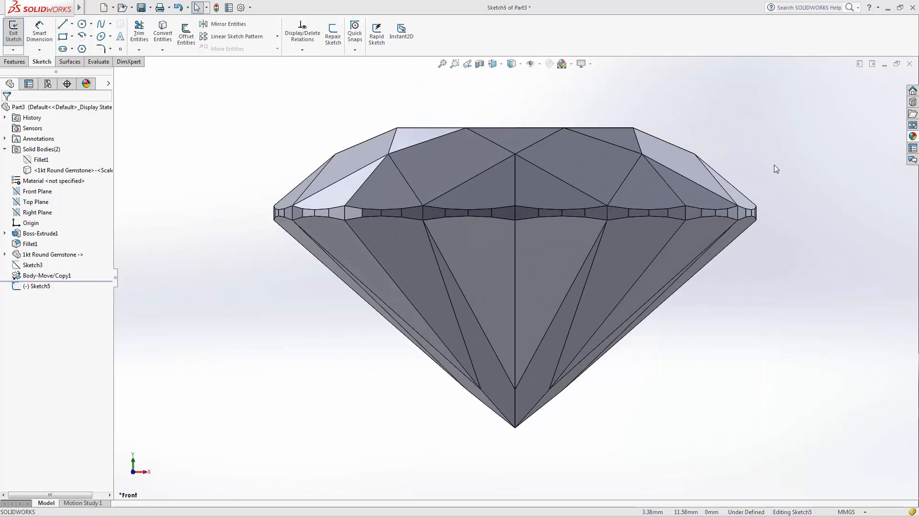
# Draw a vertical axis through the gem and a seat profile dimensioned 2.50, 1.25 and 110°.
pyautogui.scroll(-3)
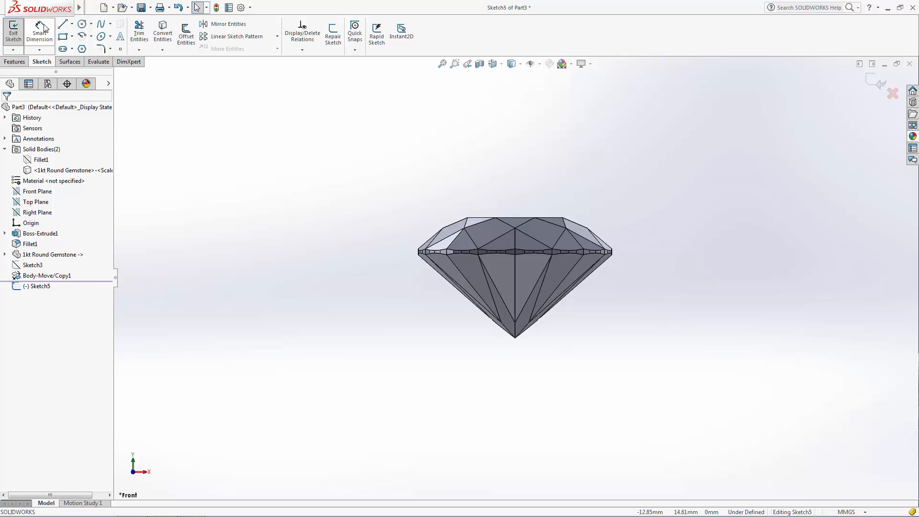
pyautogui.click(63, 23)
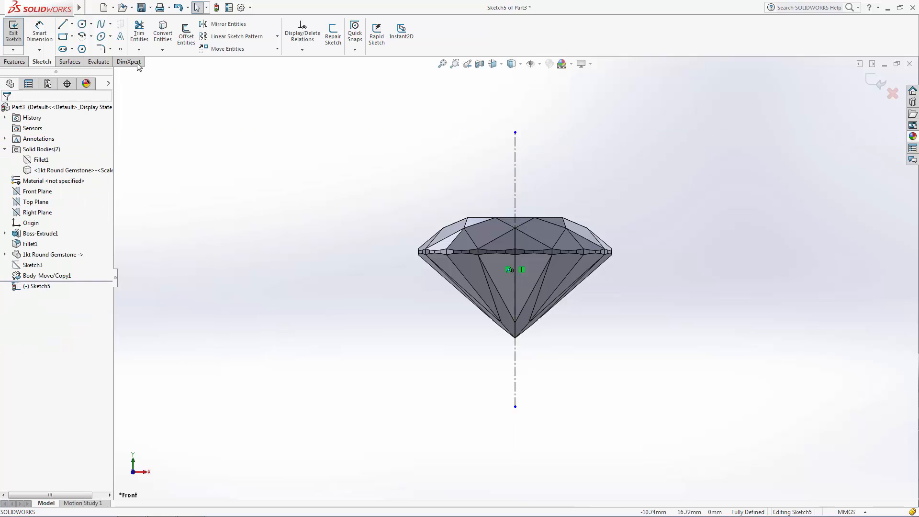
pyautogui.click(62, 23)
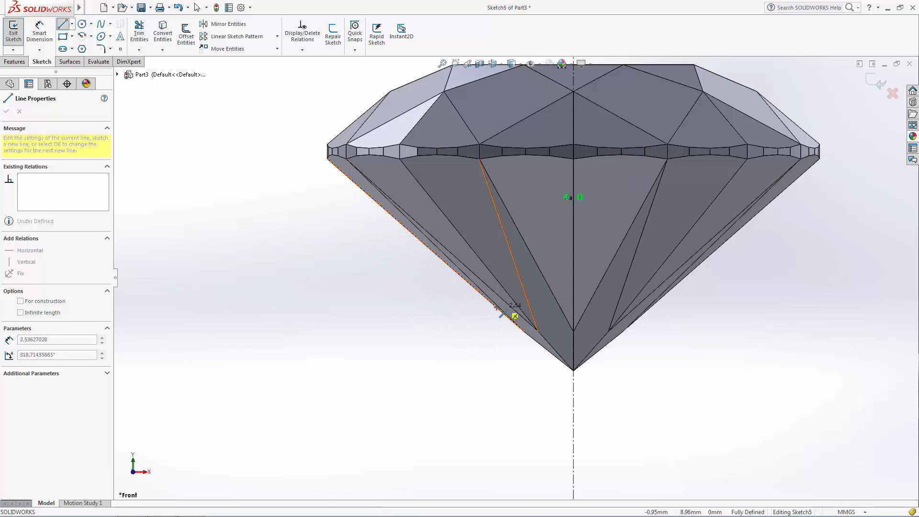
pyautogui.scroll(-3)
pyautogui.write('1.25')
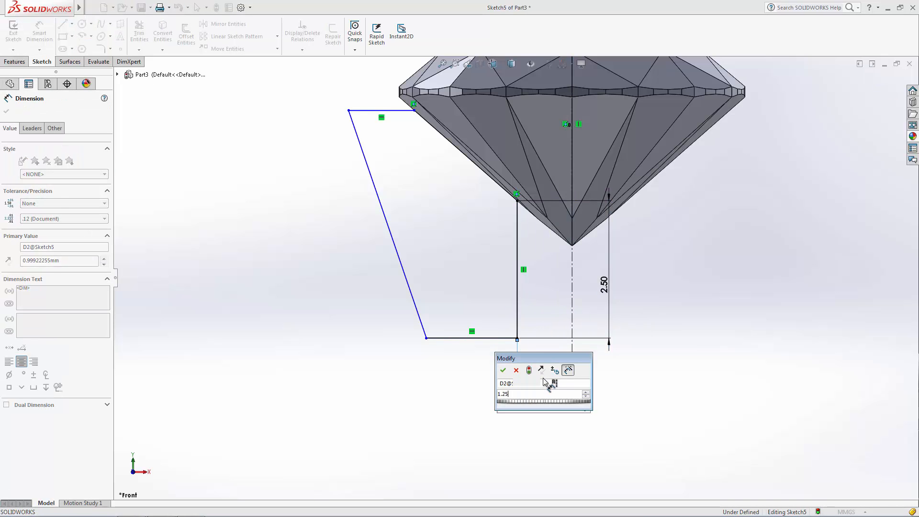
pyautogui.click(502, 370)
pyautogui.write('110')
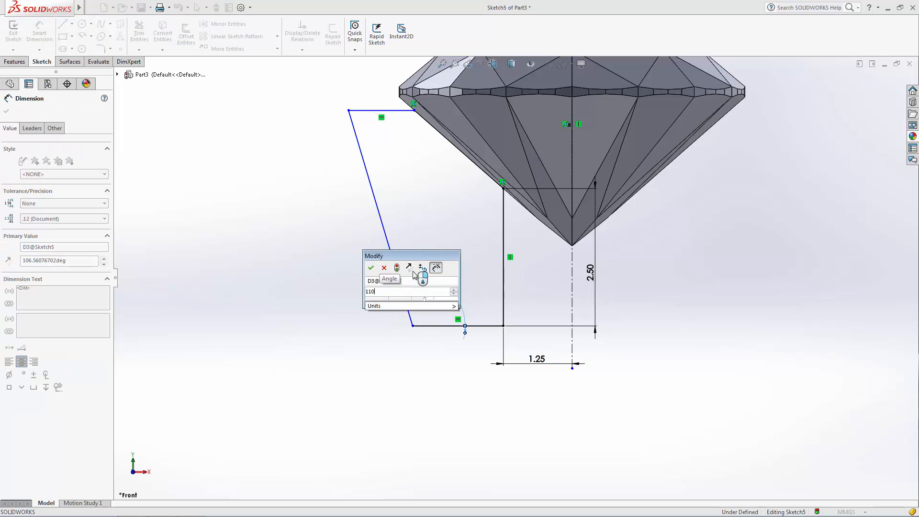
pyautogui.click(370, 268)
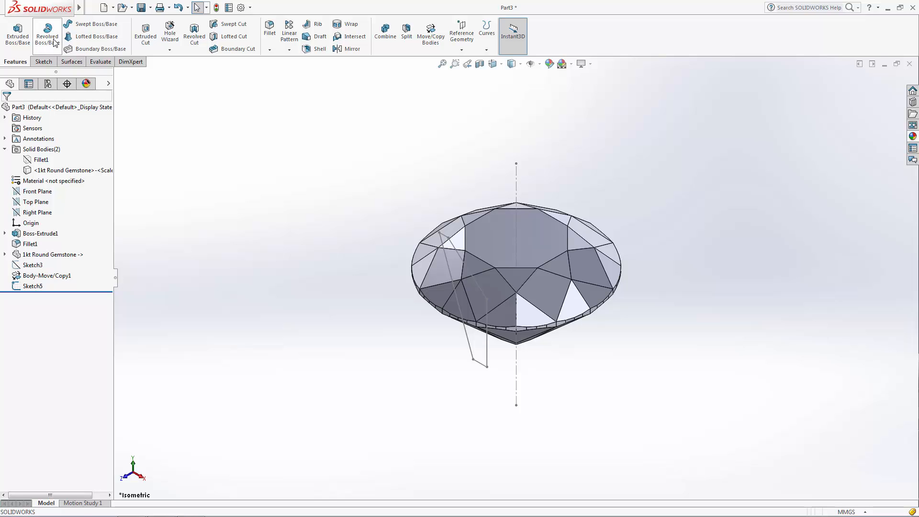
pyautogui.moveTo(47, 36)
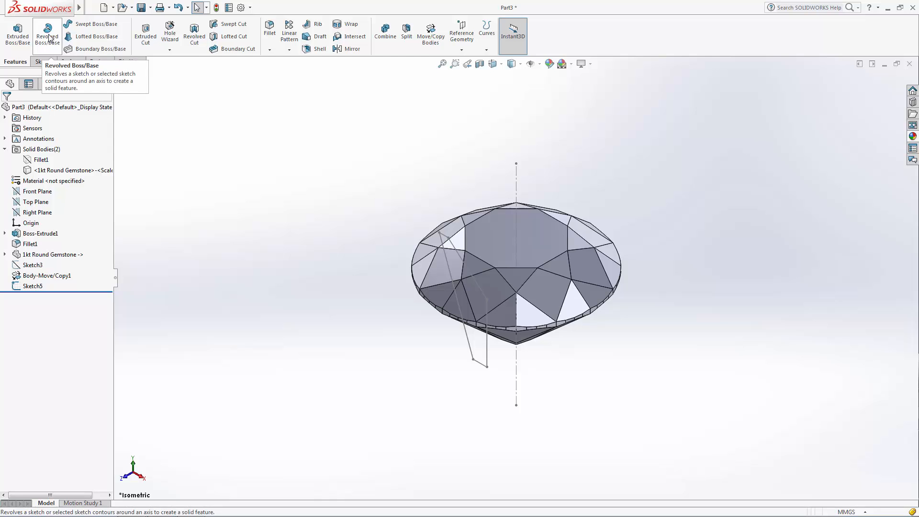
# Revolve the profile 360° about Line1@Sketch5 as a separate seat body, then show the shank again.
pyautogui.click(47, 32)
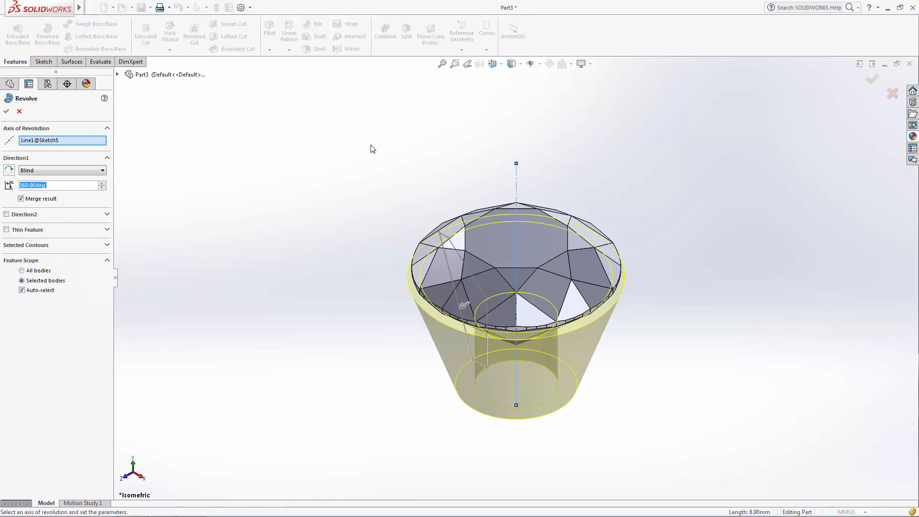
pyautogui.moveTo(188, 211)
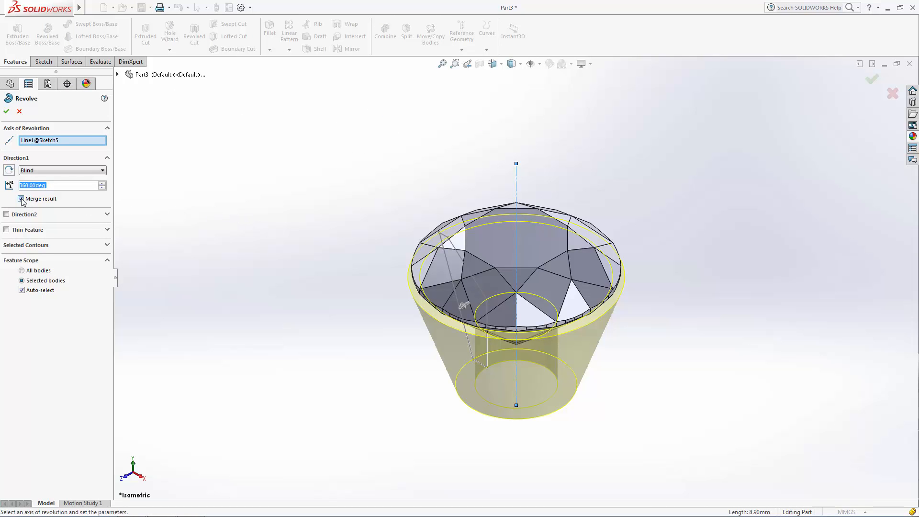
pyautogui.click(21, 198)
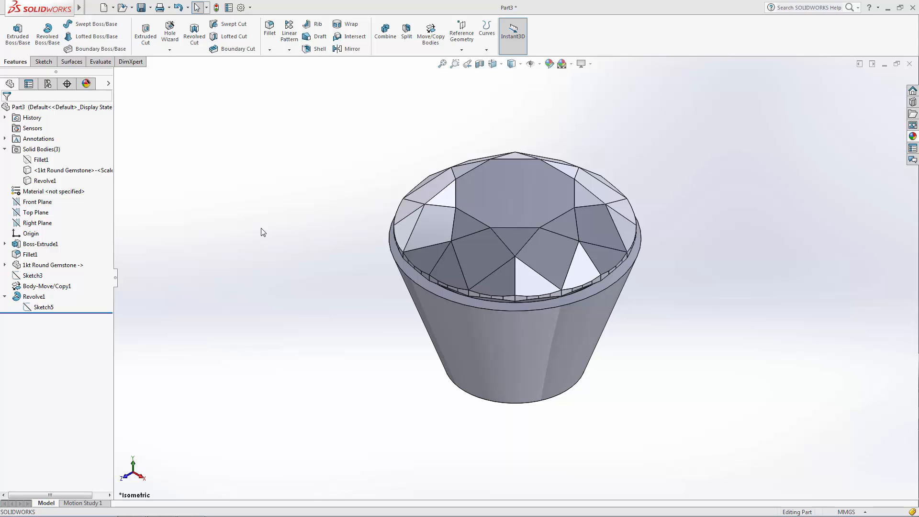
pyautogui.click(40, 159)
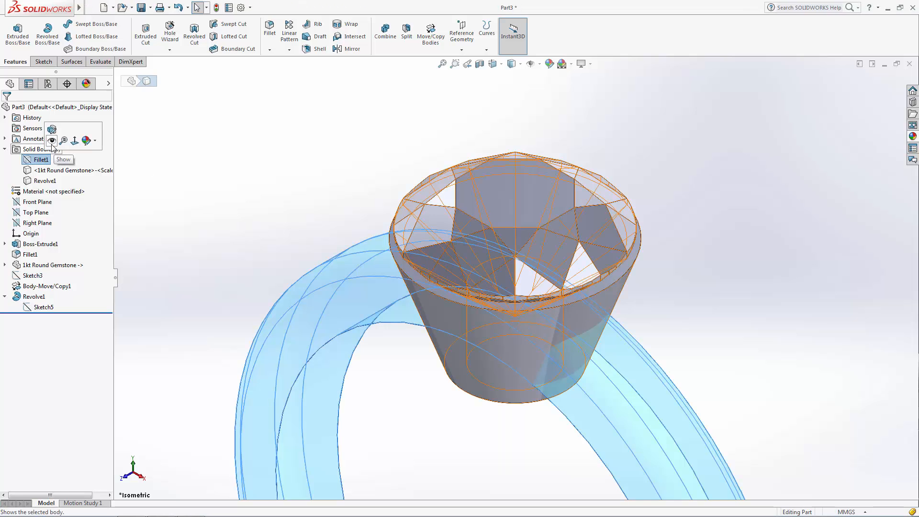
# Show the Fillet1 shank body again so the band displays with the Sketch5 seat profile.
pyautogui.click(63, 159)
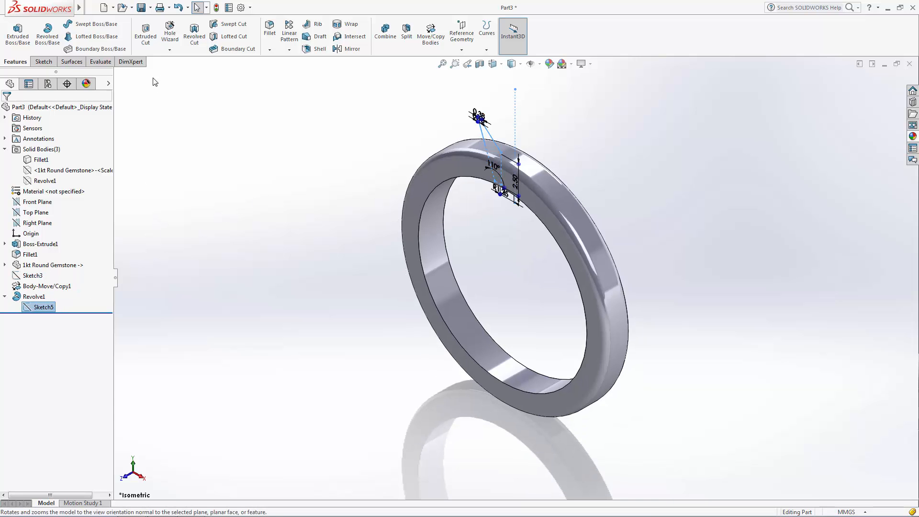
pyautogui.moveTo(195, 36)
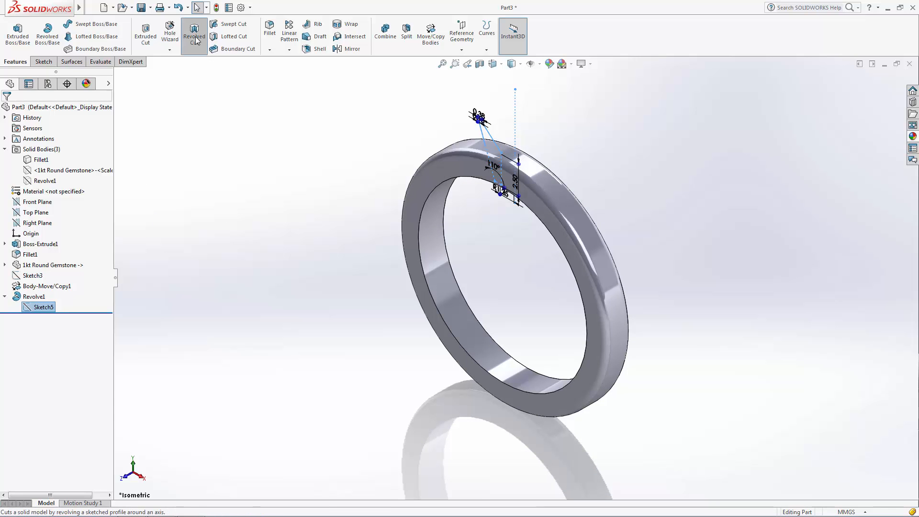
# Revolve-cut Sketch5 about Line1 through the Fillet1 shank, keeping only Body 1.
pyautogui.click(193, 33)
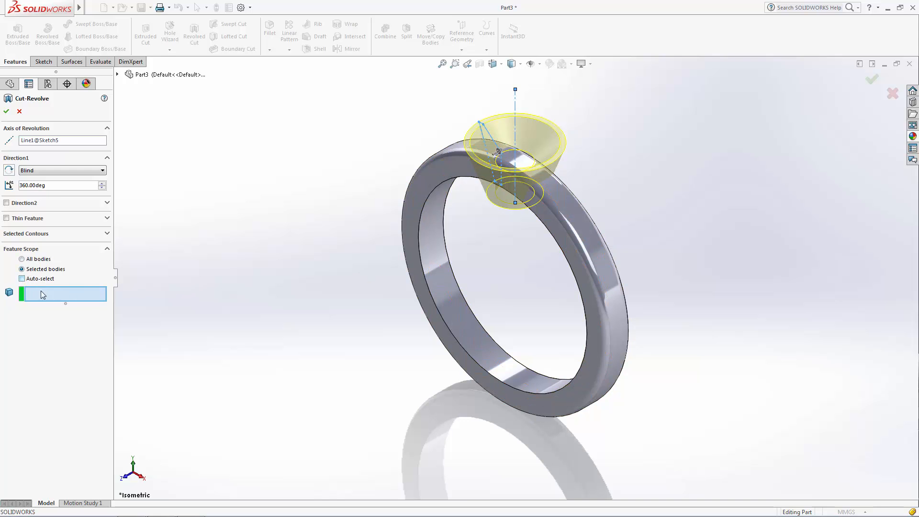
pyautogui.click(451, 180)
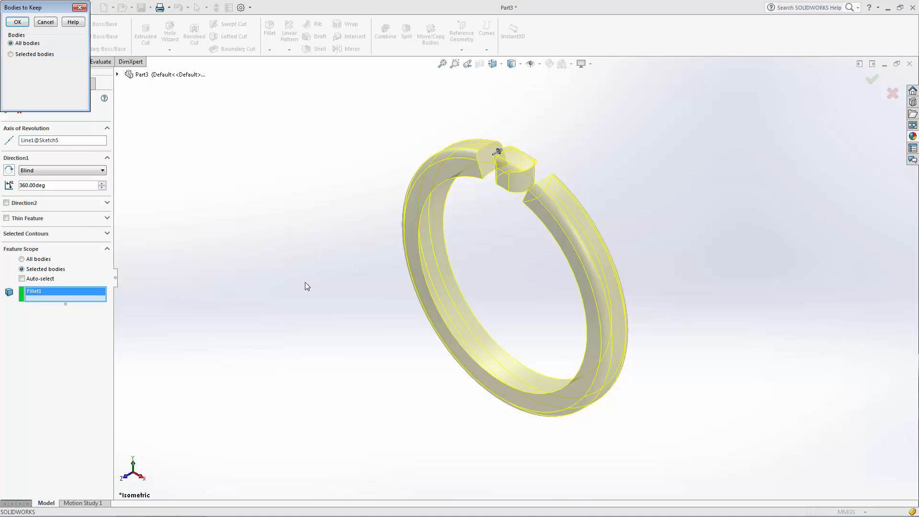
pyautogui.moveTo(296, 227)
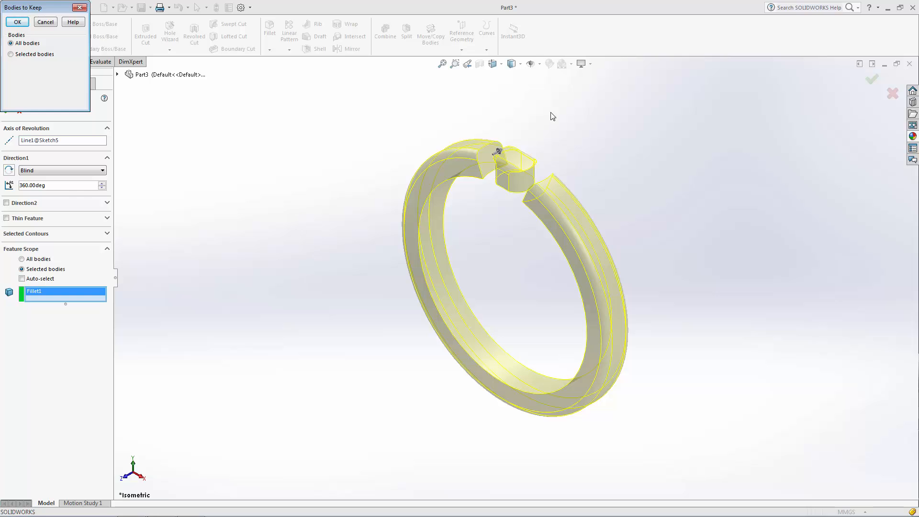
pyautogui.moveTo(247, 167)
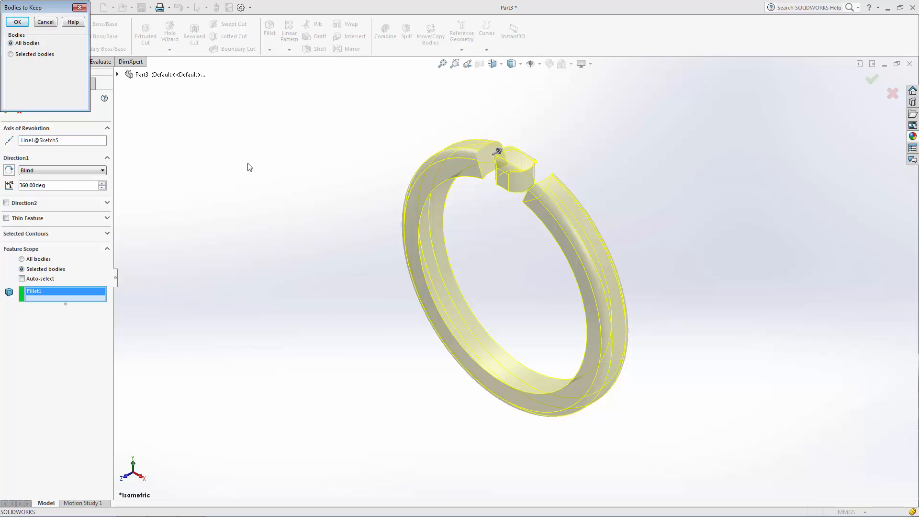
pyautogui.moveTo(130, 170)
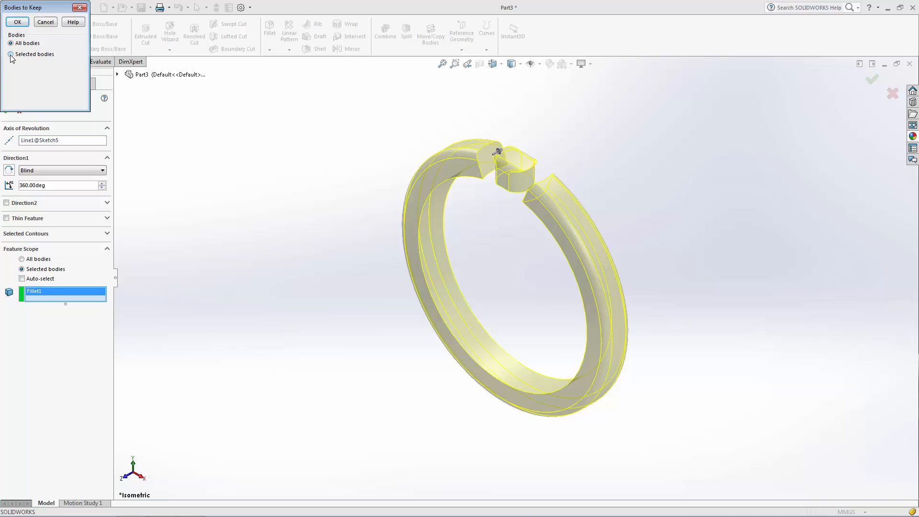
pyautogui.click(10, 54)
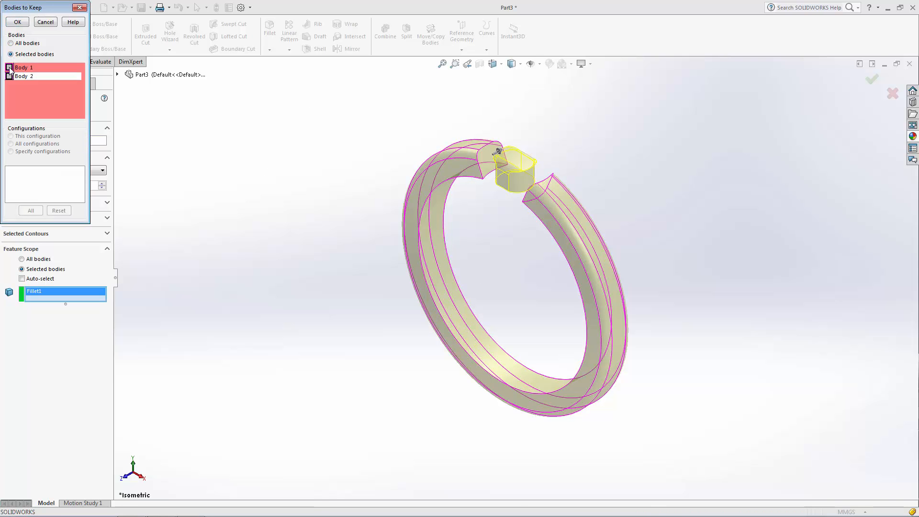
pyautogui.click(8, 67)
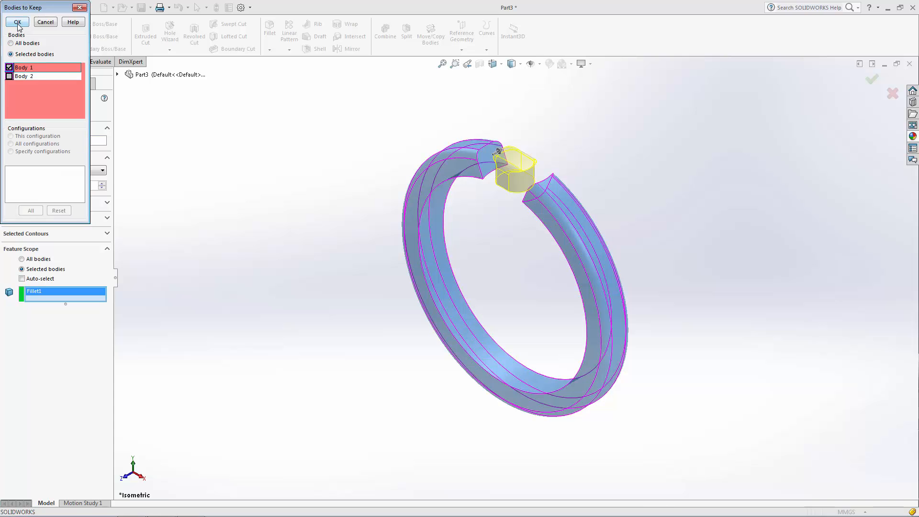
pyautogui.click(16, 22)
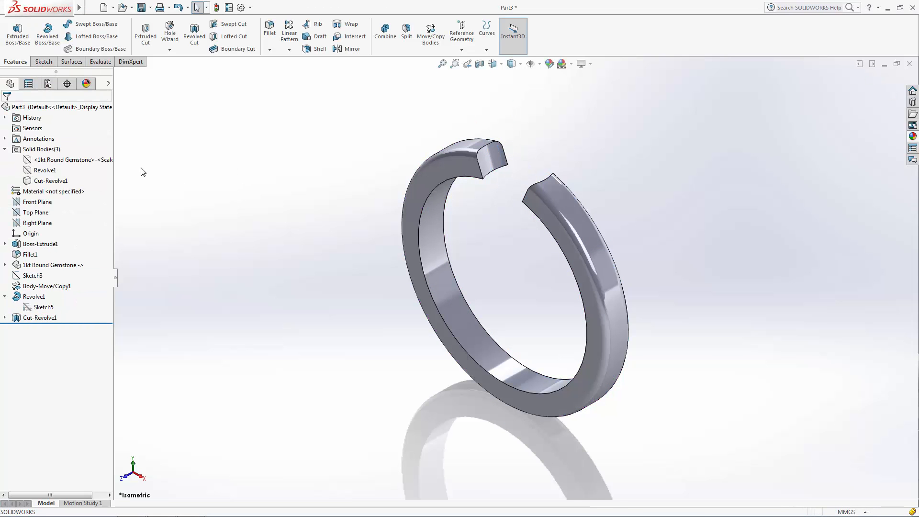
# Show the Revolve1 seat body so the seat and gemstone appear on the ring.
pyautogui.click(65, 160)
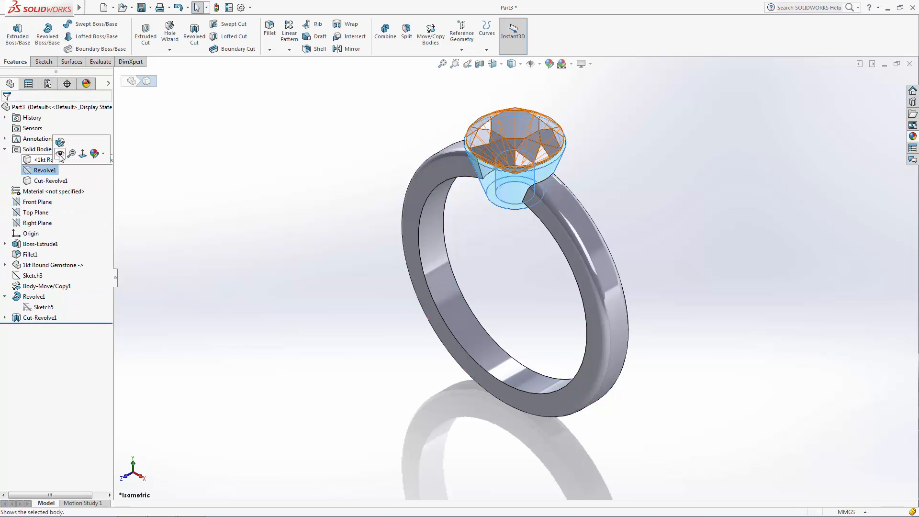
pyautogui.click(249, 229)
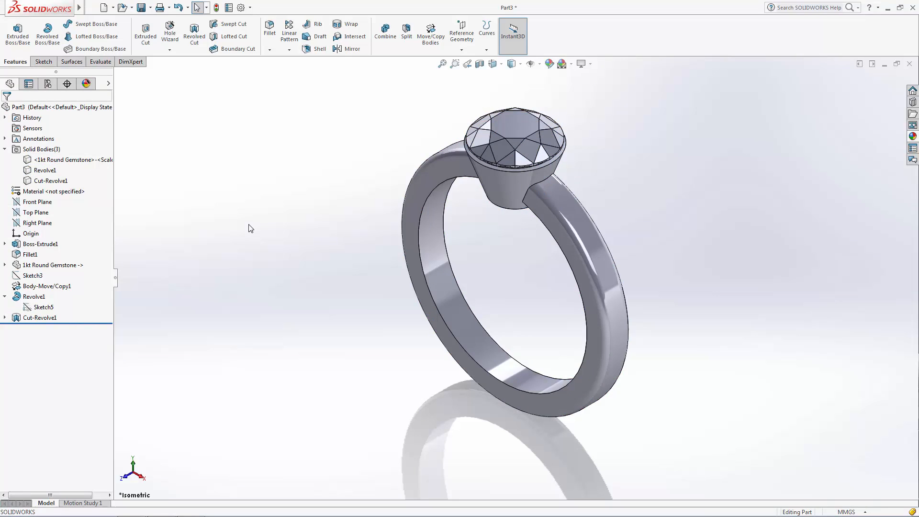